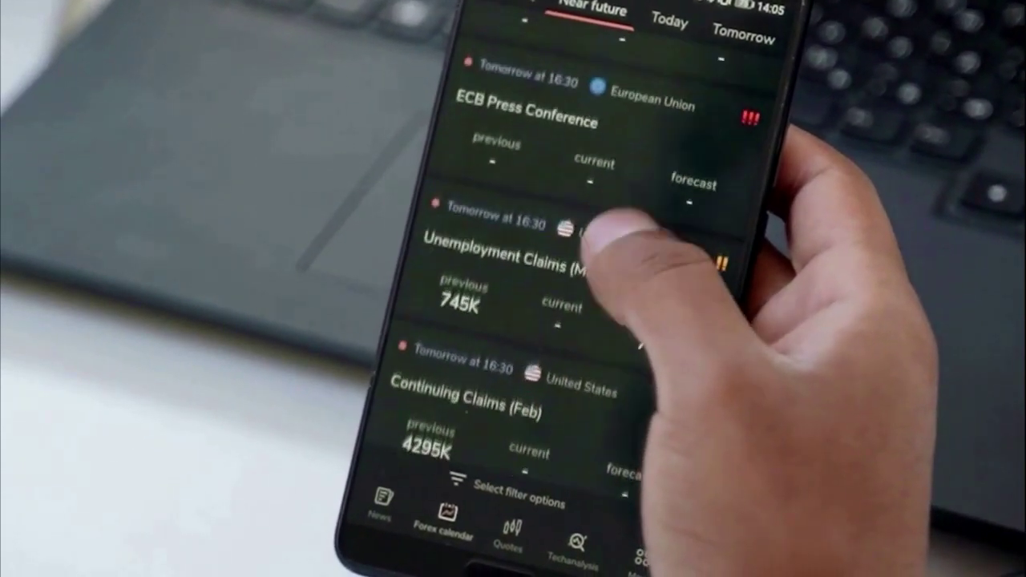
scroll(down, 3)
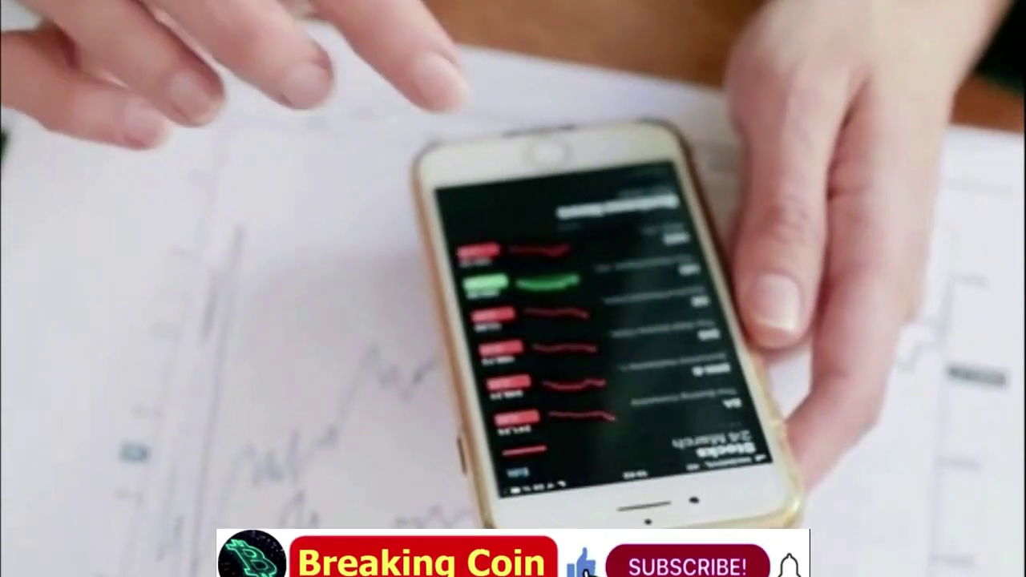
click(687, 541)
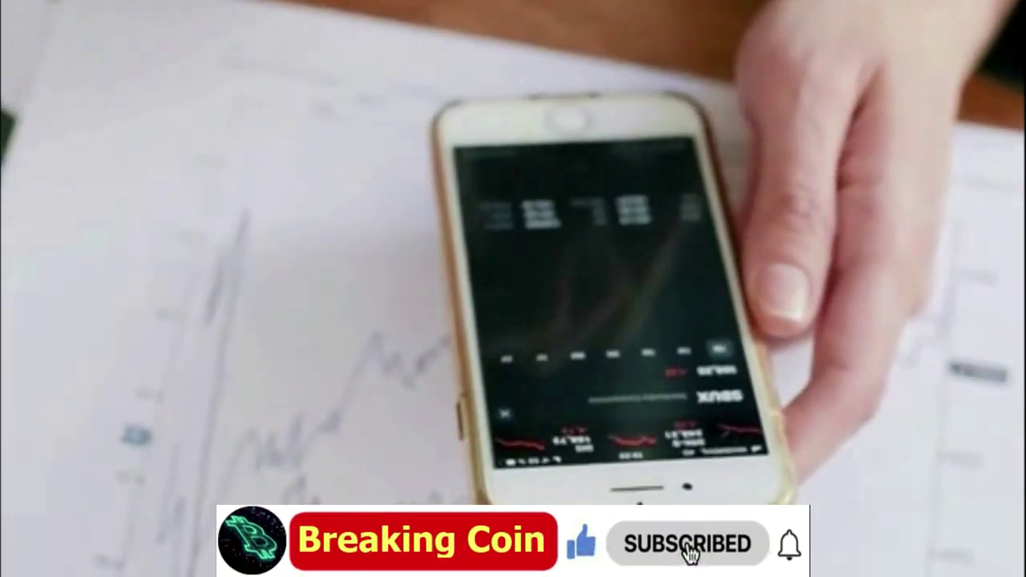